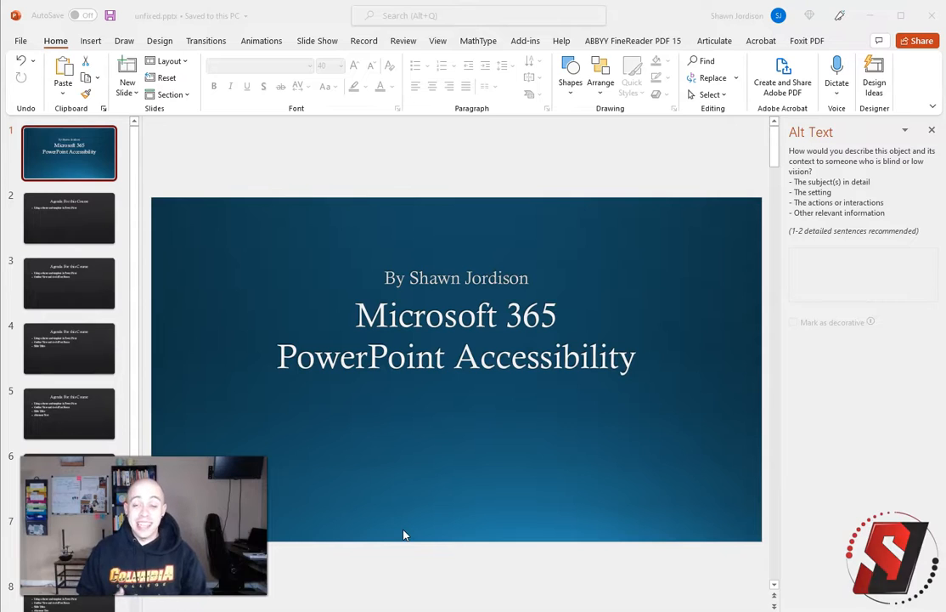
Run Check Accessibility from Review to list the deck's errors and tips.
left_click(403, 41)
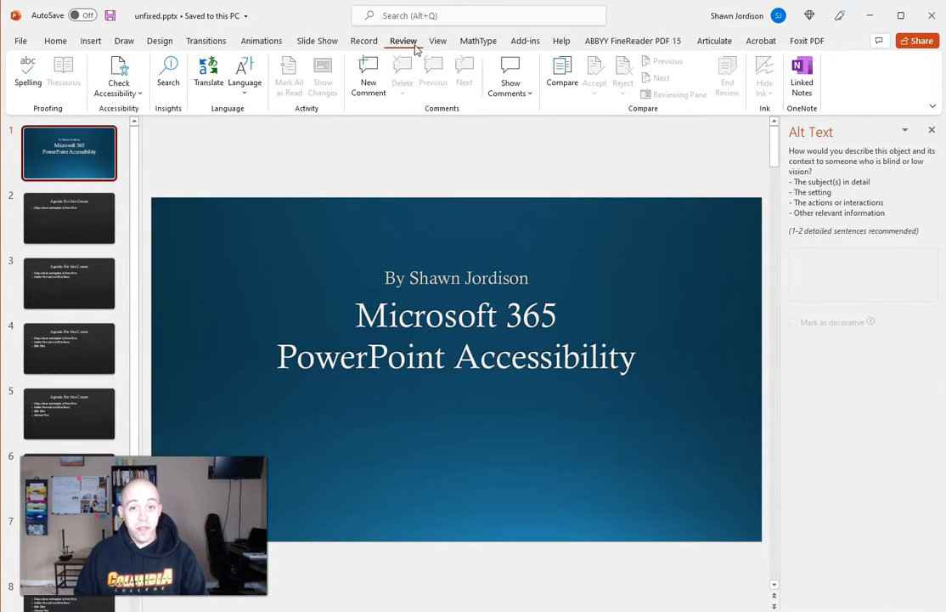
left_click(117, 72)
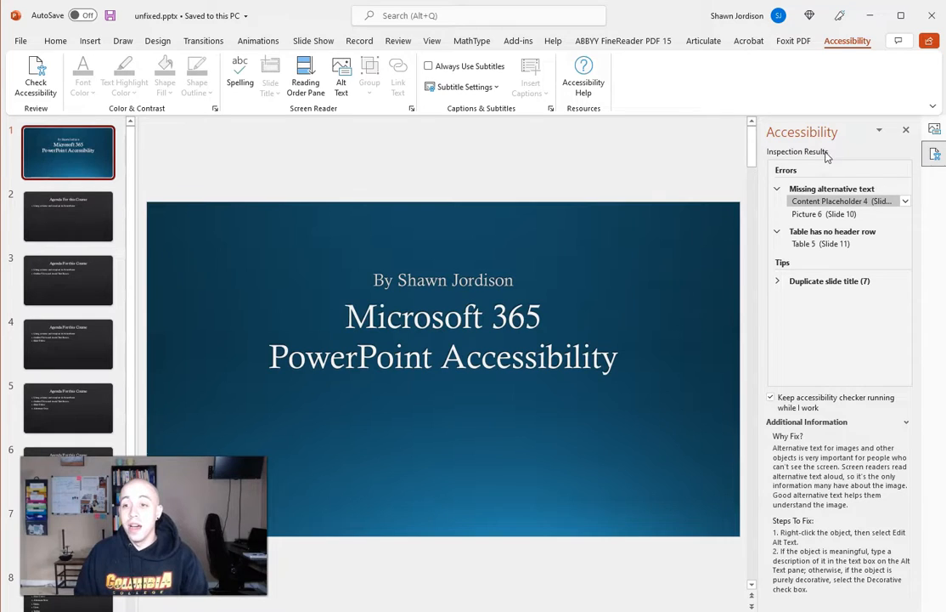
Inspect the missing-alt-text and duplicate 'Agenda For this Course' results, landing on slide 10's first picture.
left_click(826, 214)
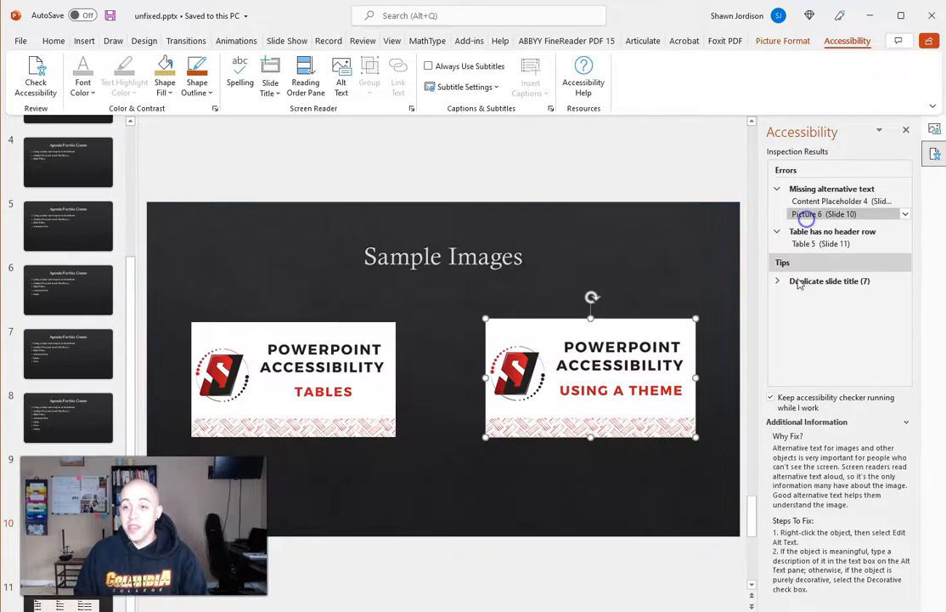
left_click(778, 281)
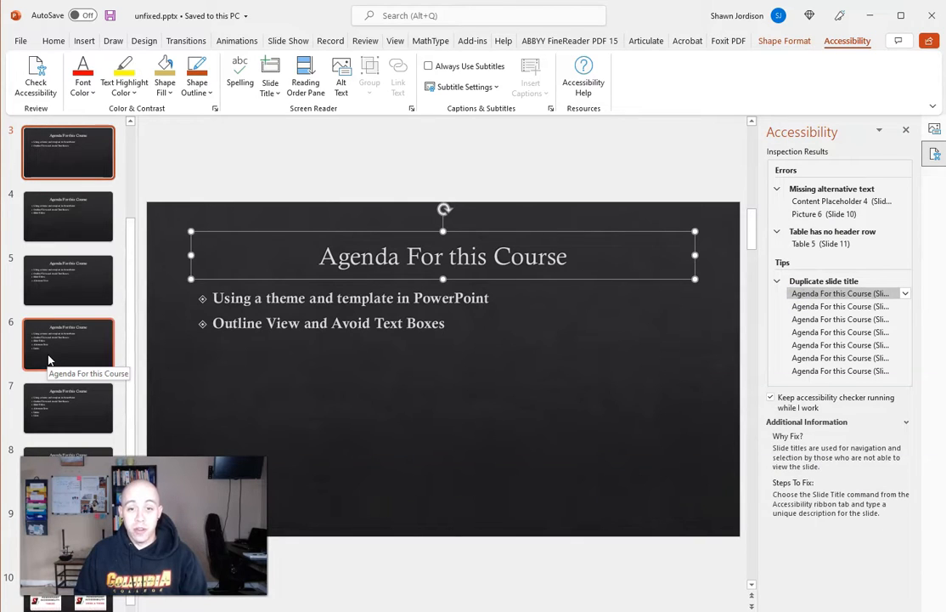
scroll("up", 3)
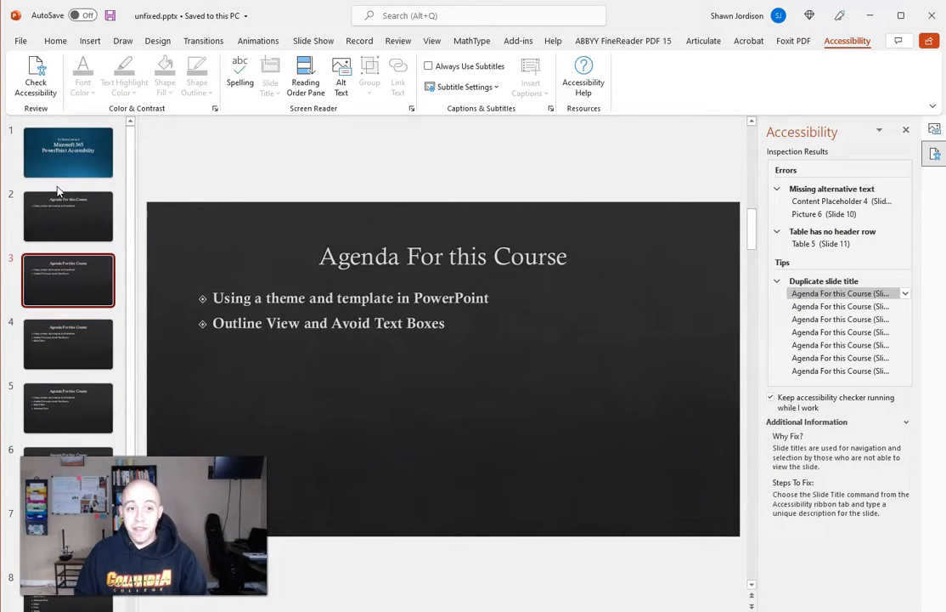
left_click(68, 153)
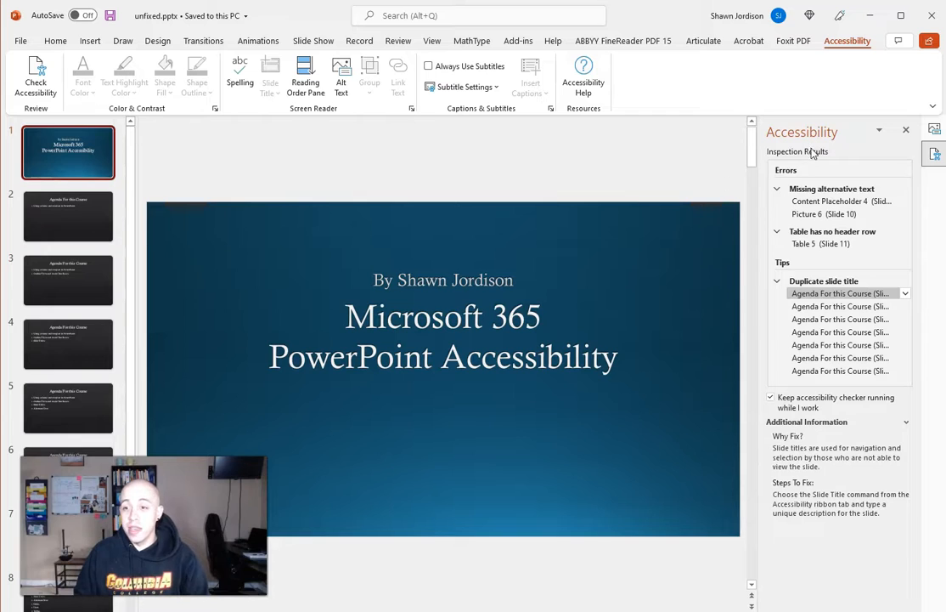
left_click(841, 200)
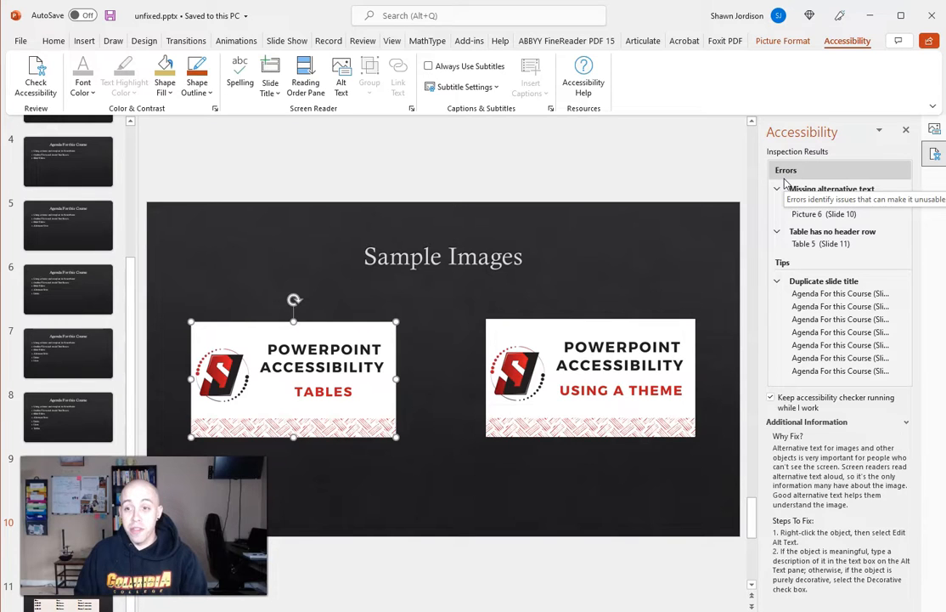
mouse_move(533, 321)
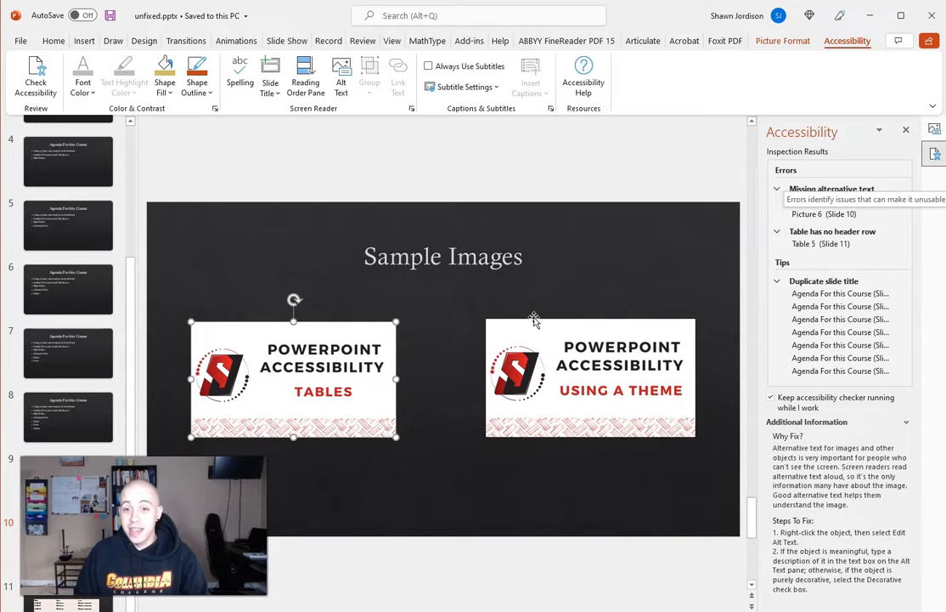
Add alt text to the Tables image and 'PowerPoint Accessibility Using a theme' to the second image.
right_click(292, 377)
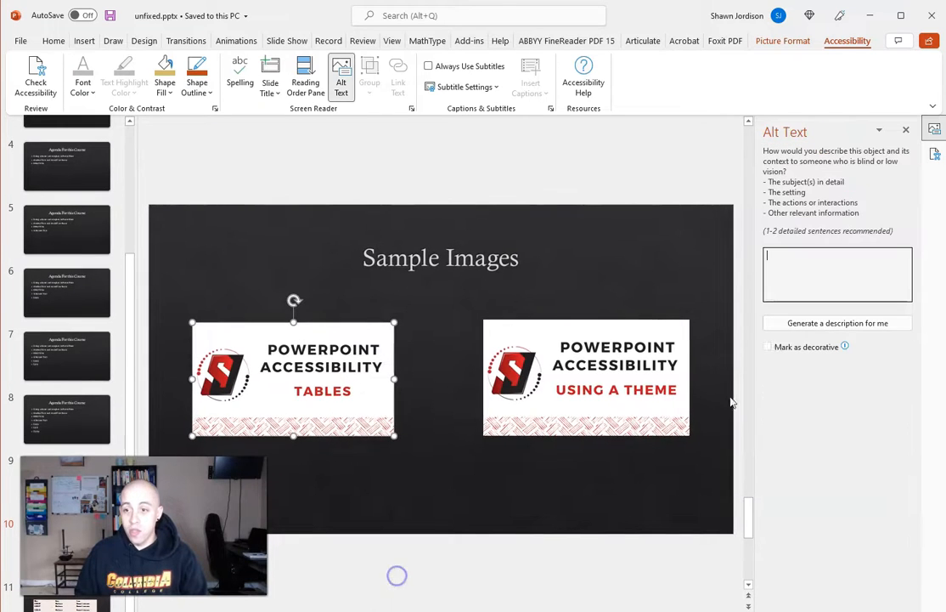
left_click(836, 323)
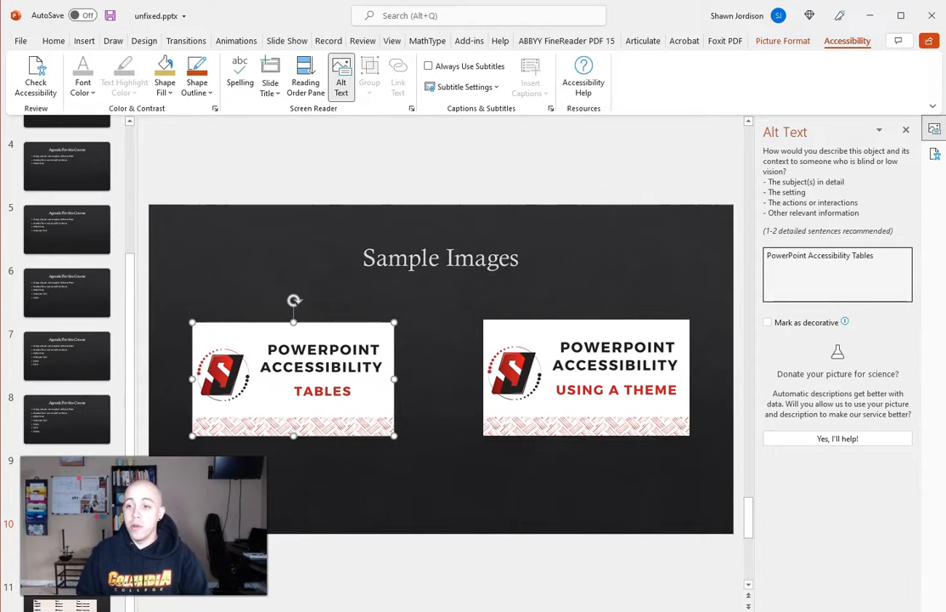
left_click(586, 377)
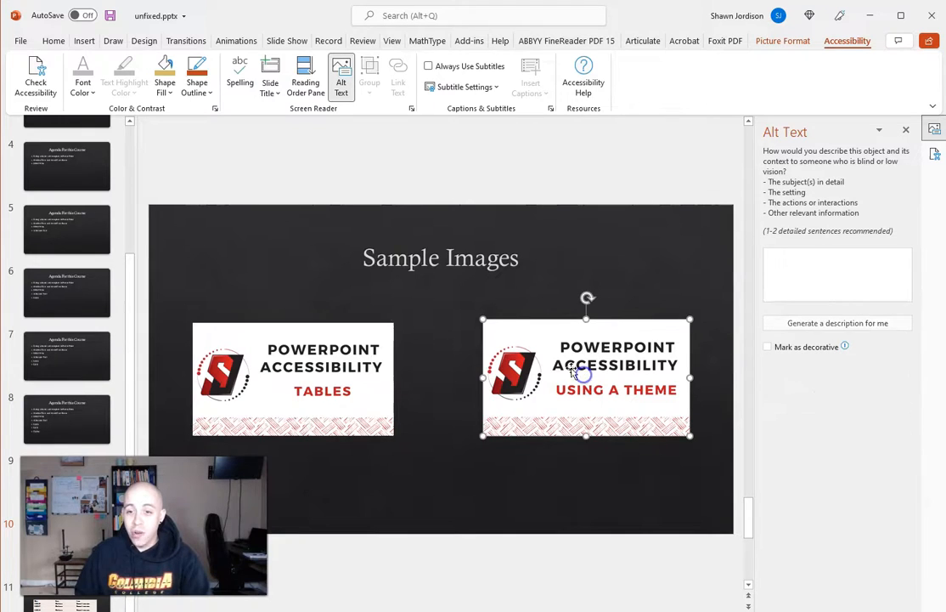
left_click(836, 273)
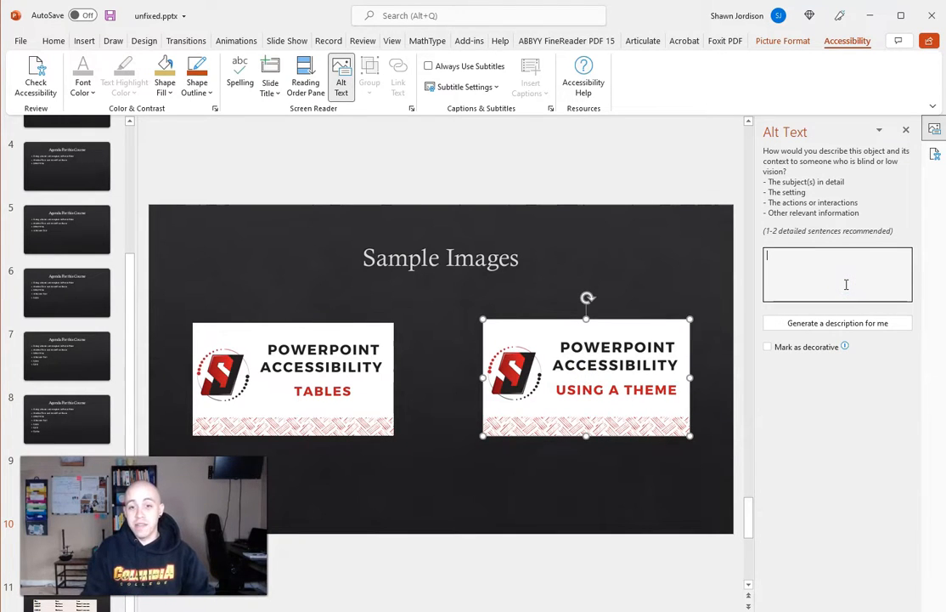
type("Powe")
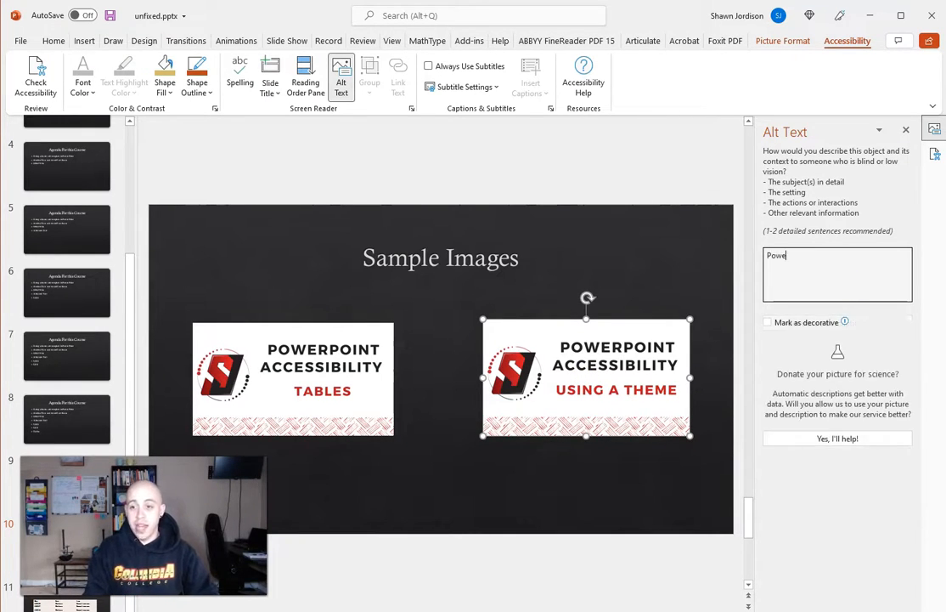
type("PowerPoint Accessibility Using a theme")
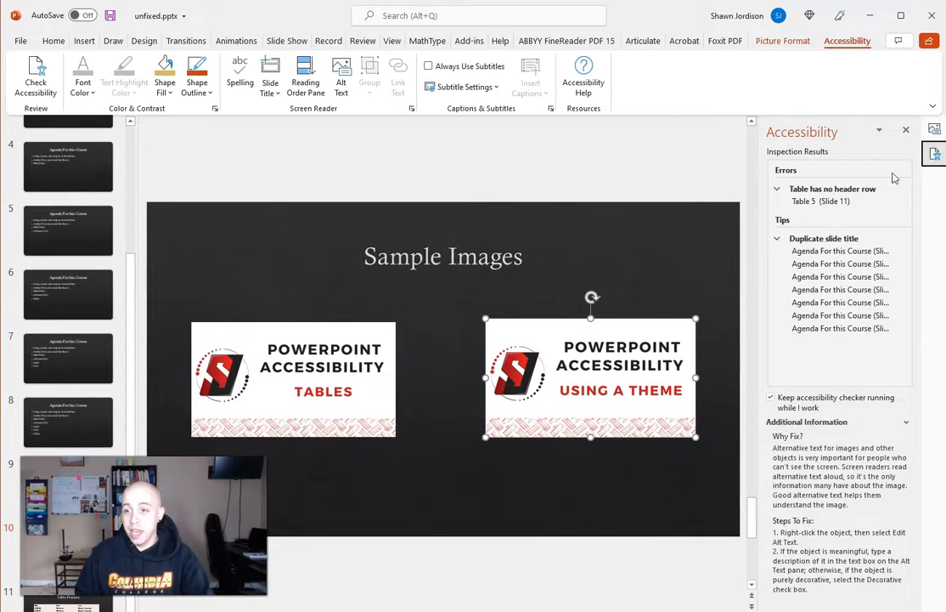
Enable Header Row on slide 11's Table 5, then jump to a duplicate-title slide.
left_click(832, 187)
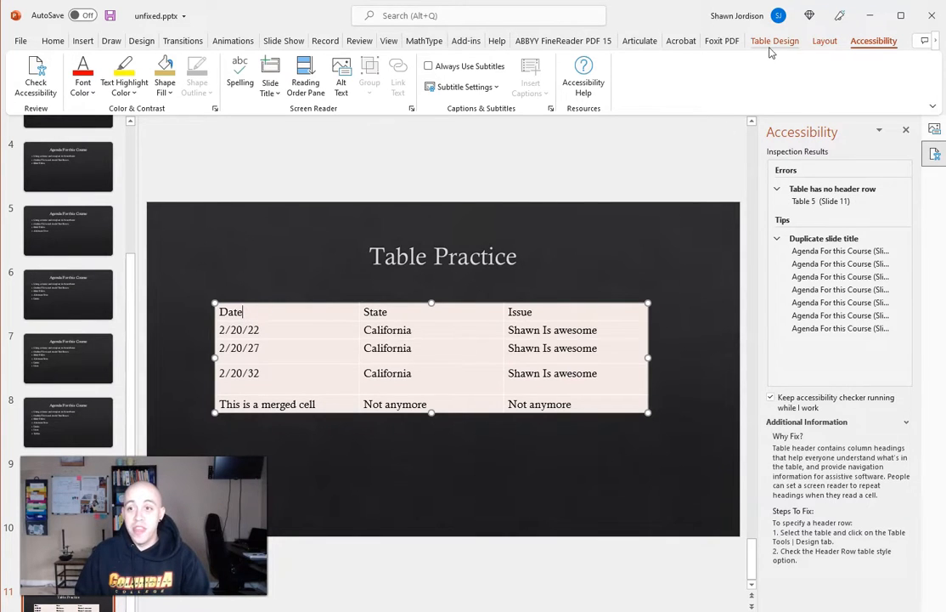
left_click(774, 40)
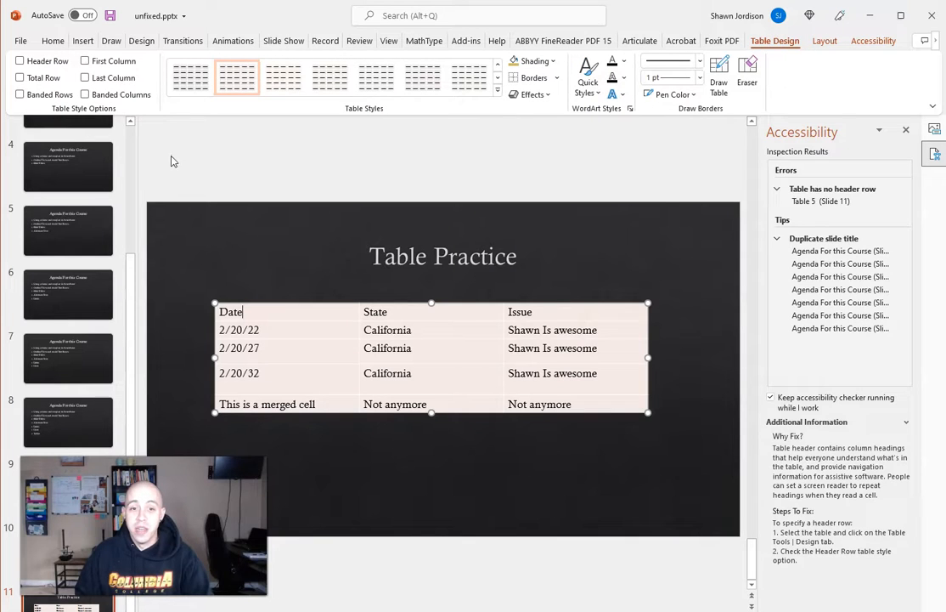
left_click(20, 61)
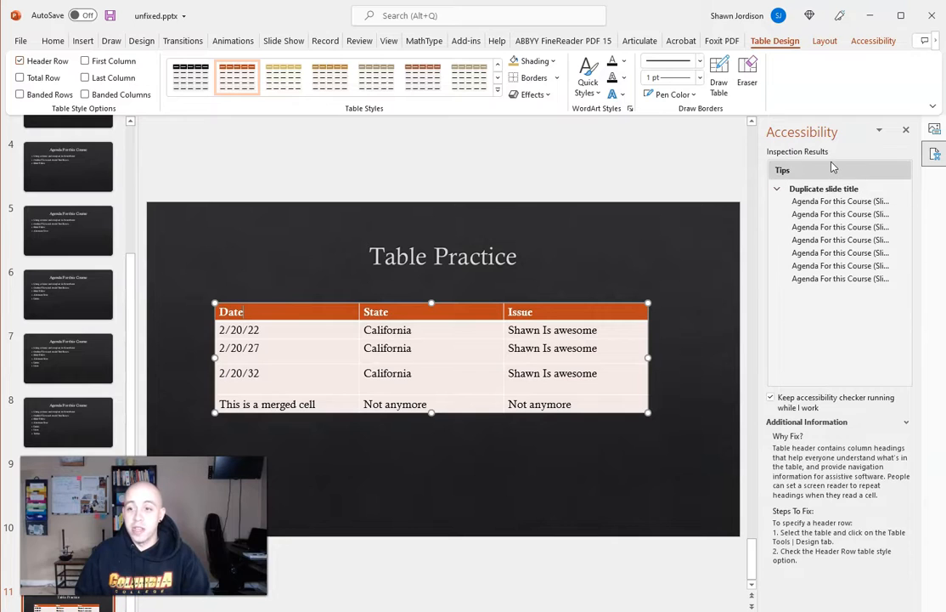
left_click(839, 201)
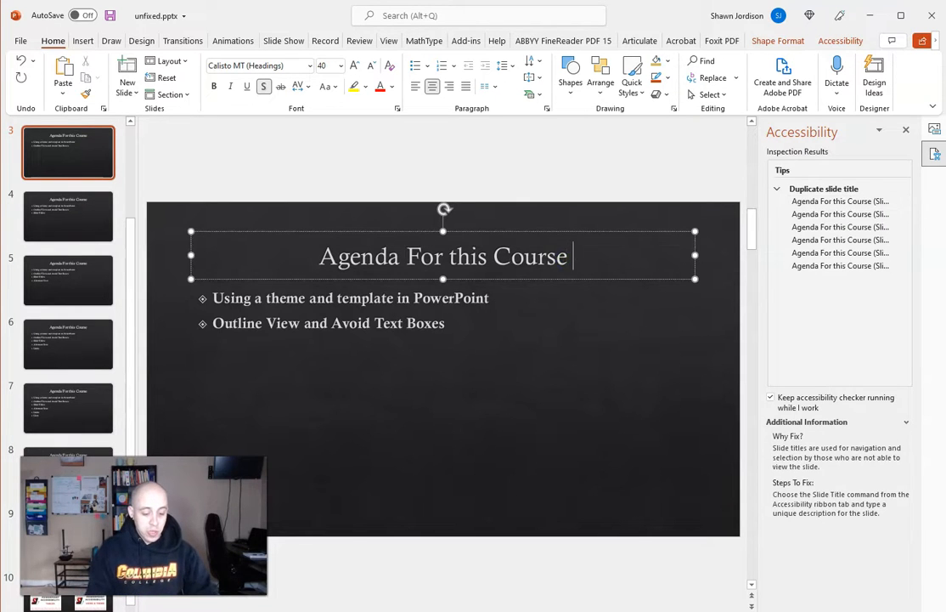
Append '(1)' to slide 3's 'Agenda For this Course' title and shrink its font size.
type("(1)")
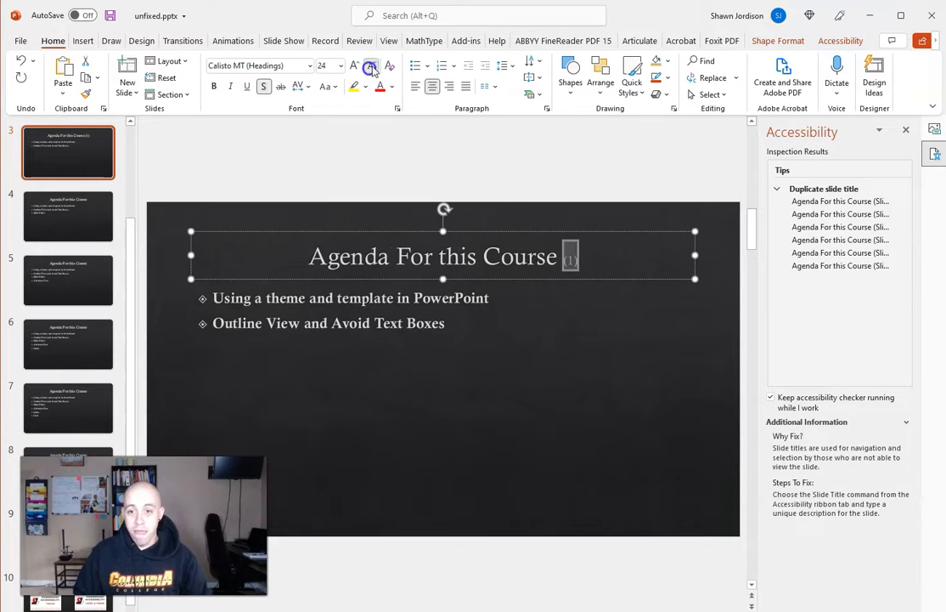
left_click(370, 64)
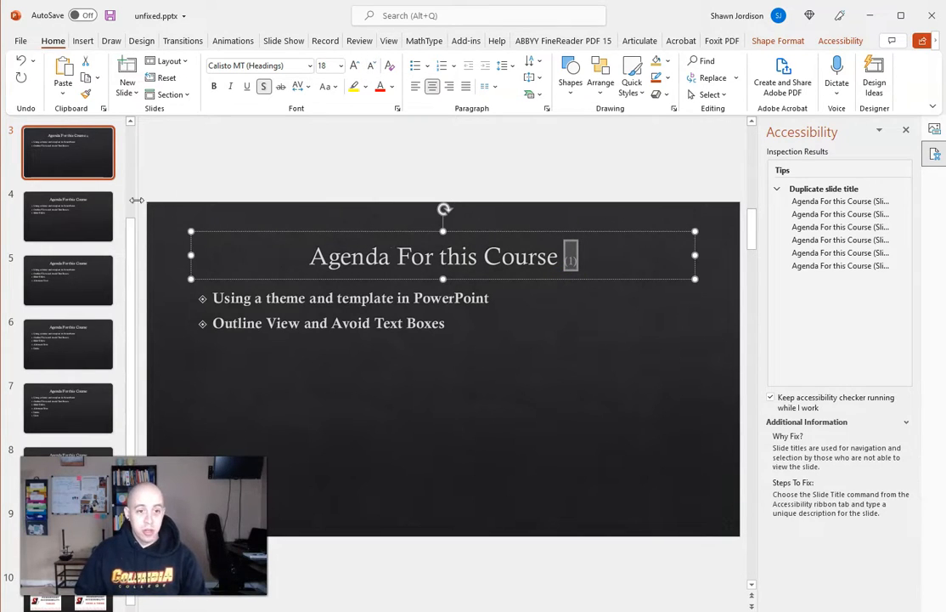